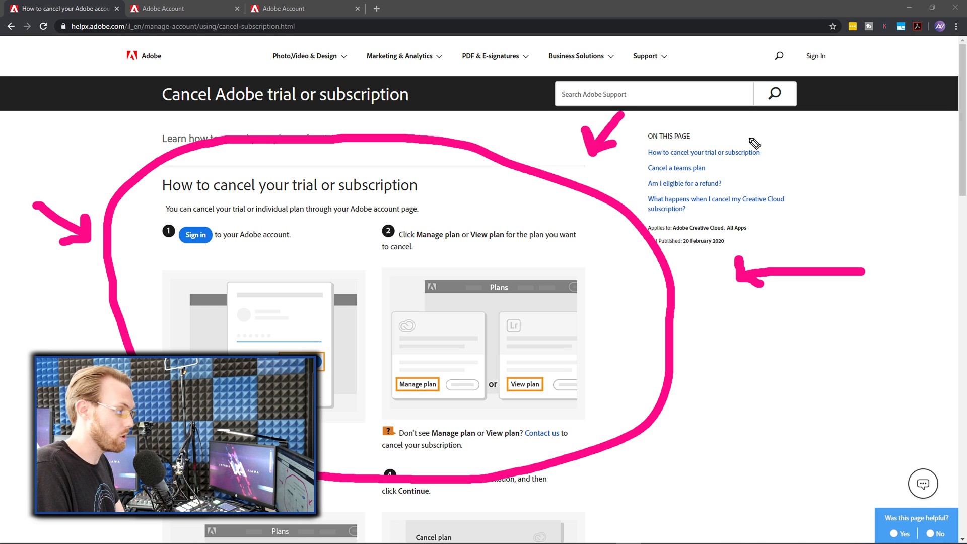
mouse_move(379, 308)
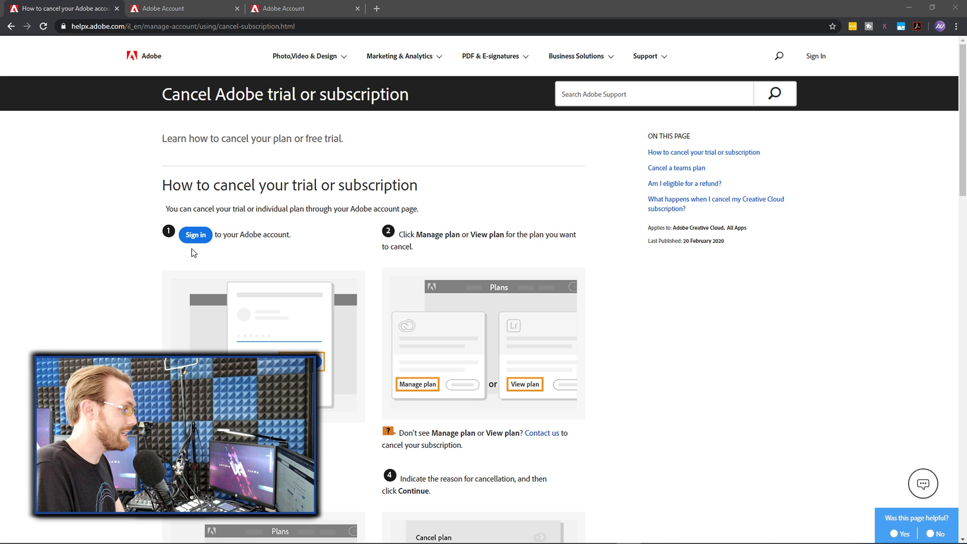
mouse_move(279, 81)
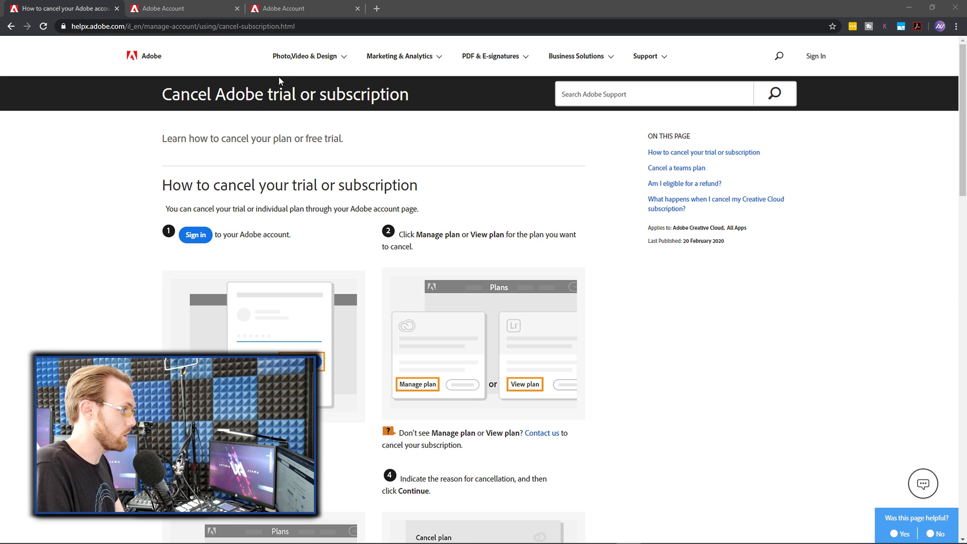
- Switch to the Adobe Account tab showing the Creative Cloud All Apps plan details
click(182, 8)
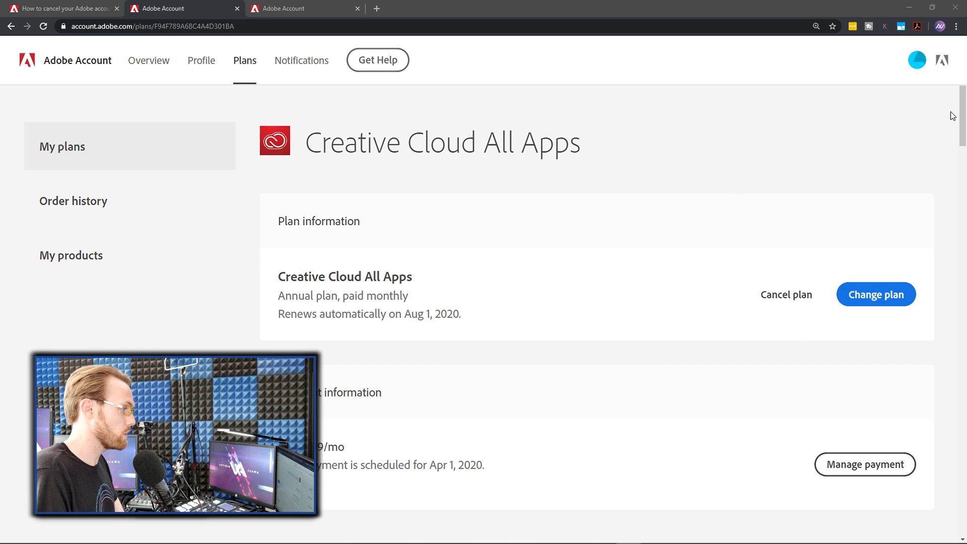
mouse_move(670, 108)
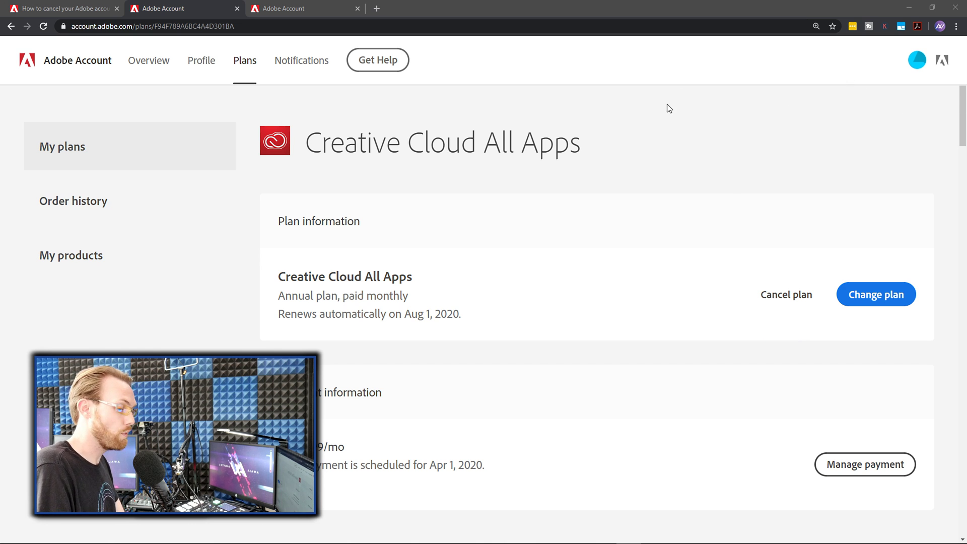
mouse_move(664, 107)
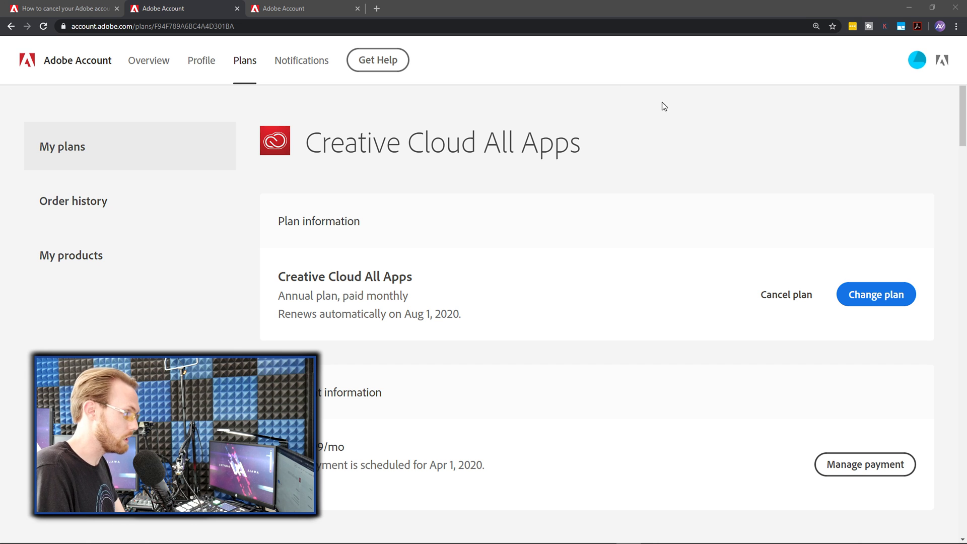
- Choose Cancel plan on the Creative Cloud All Apps annual plan
click(786, 294)
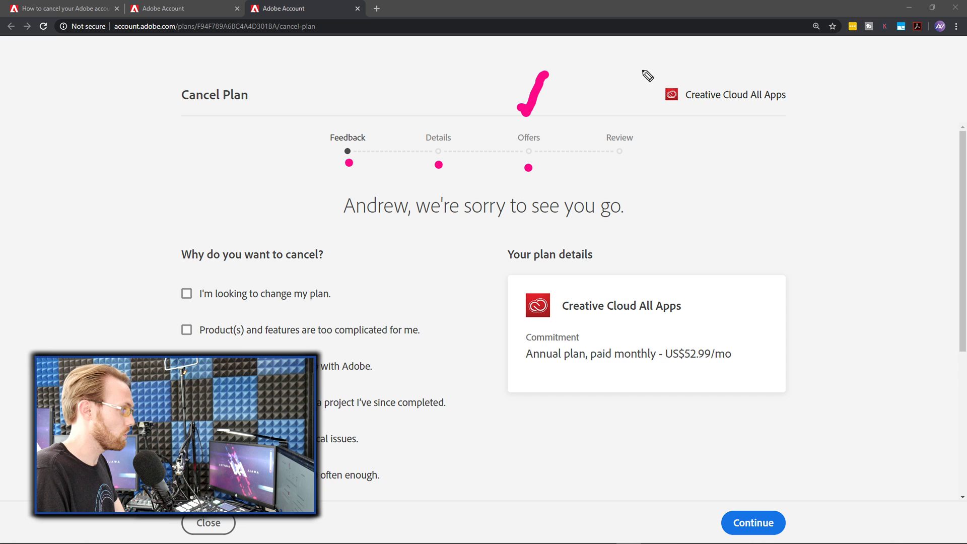
mouse_move(628, 76)
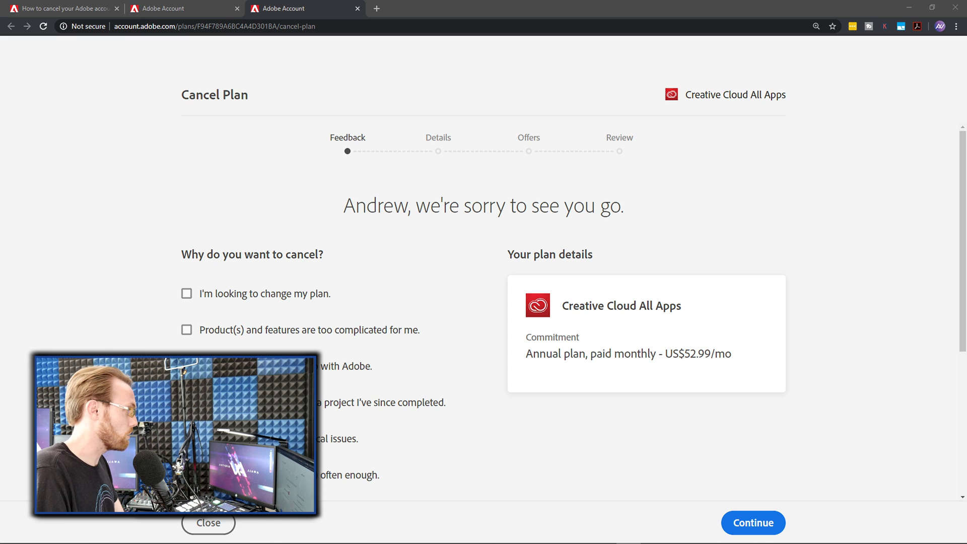
mouse_move(835, 266)
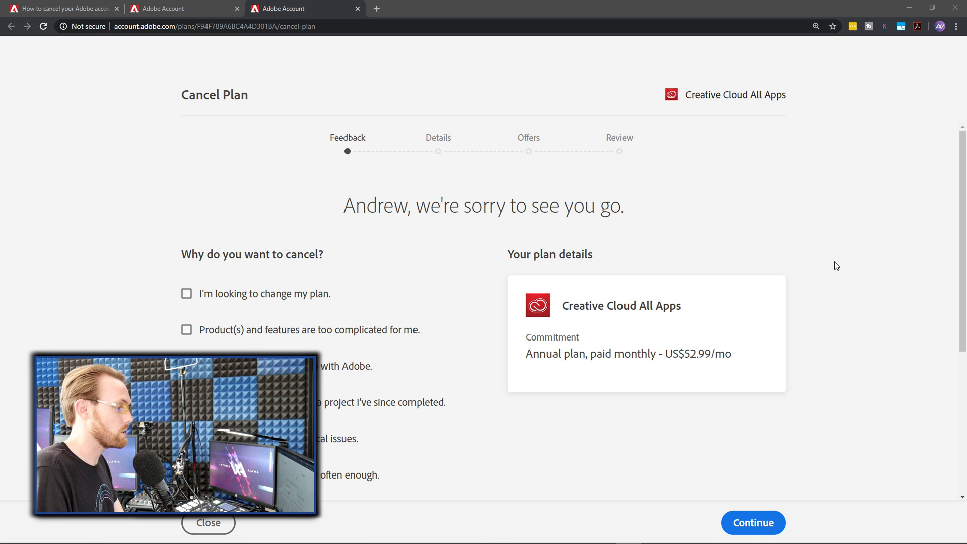
- Select 'It's too expensive' as the cancellation reason and continue
scroll(down, 3)
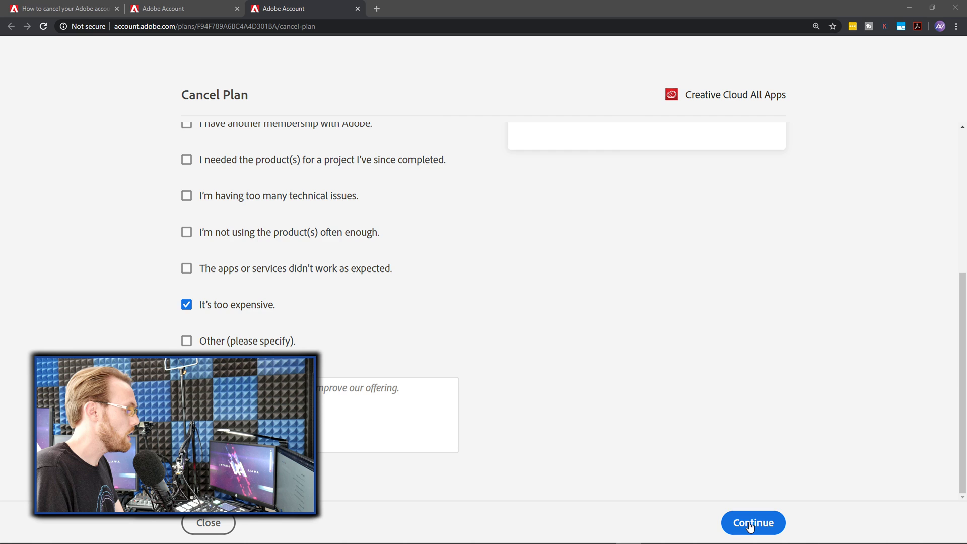
click(752, 522)
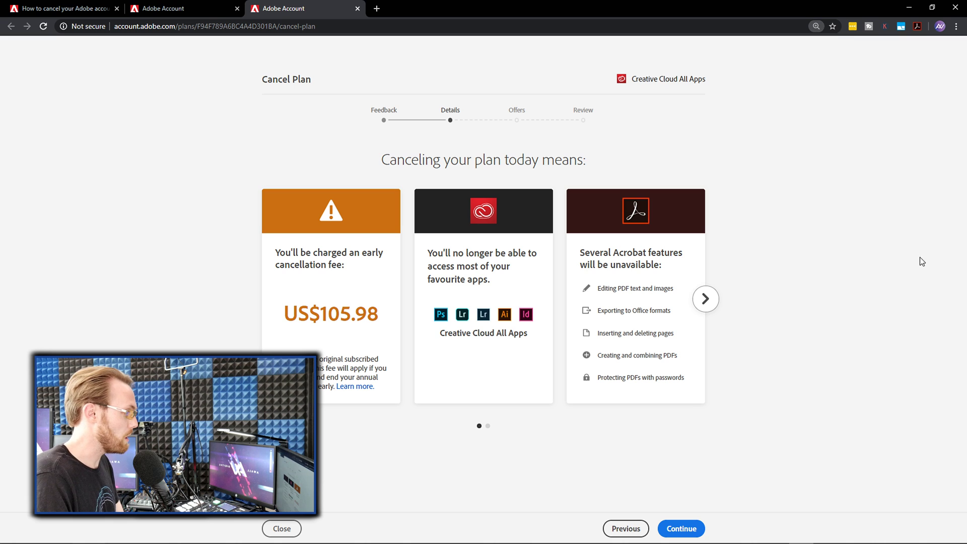
mouse_move(398, 328)
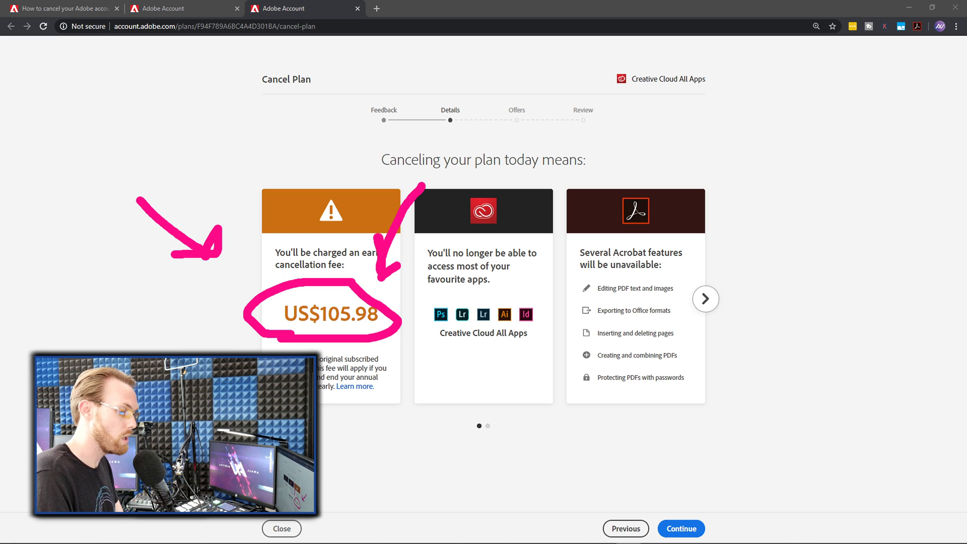
mouse_move(786, 324)
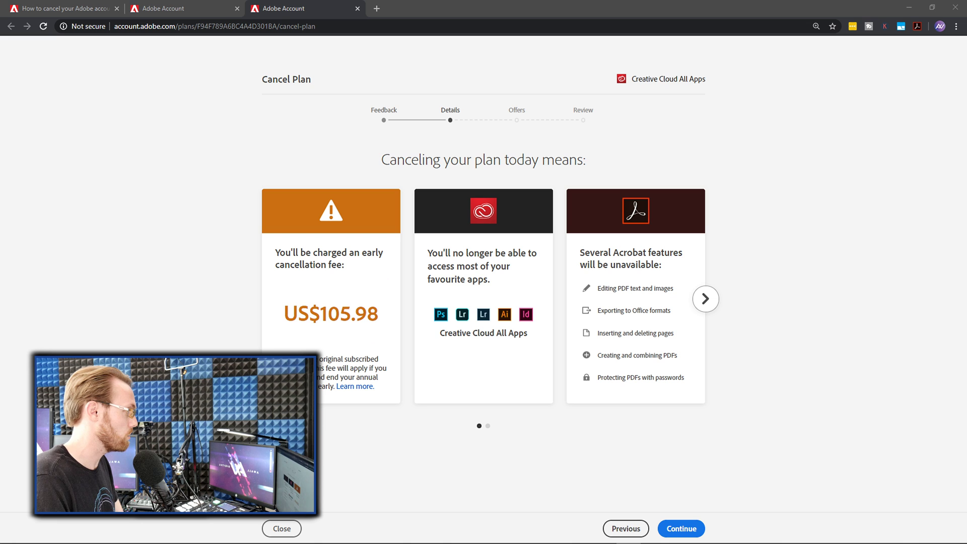
- Continue past the US$105.98 early cancellation fee warning to the Offers step
click(681, 529)
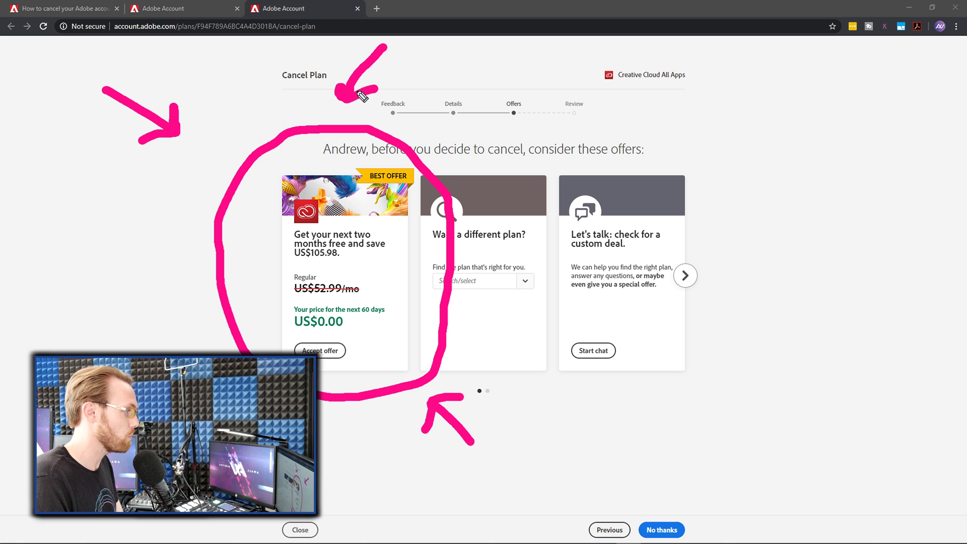
mouse_move(401, 286)
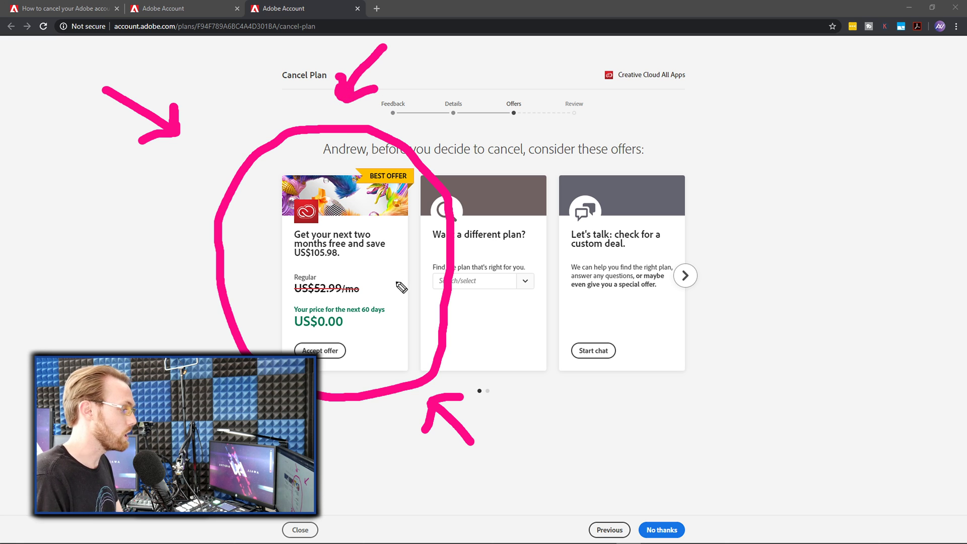
mouse_move(118, 314)
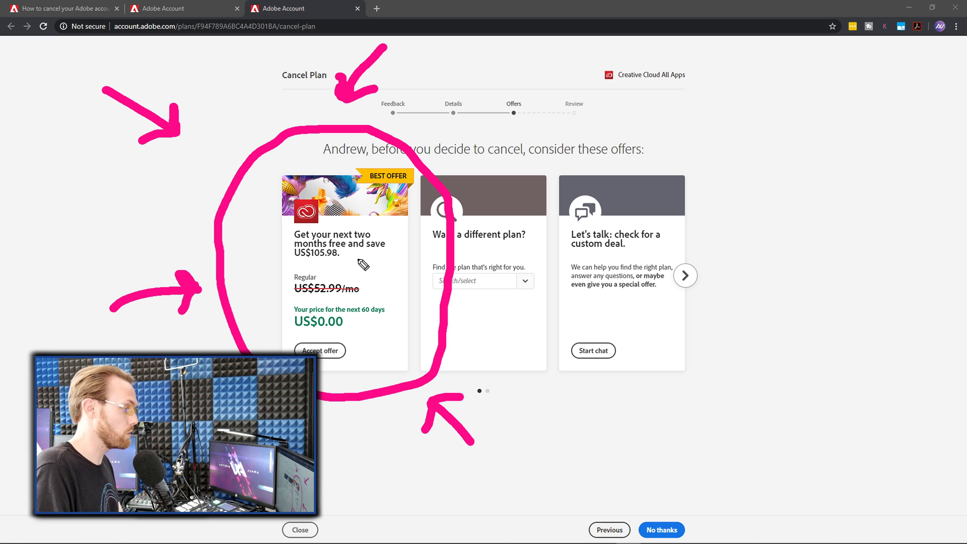
mouse_move(347, 261)
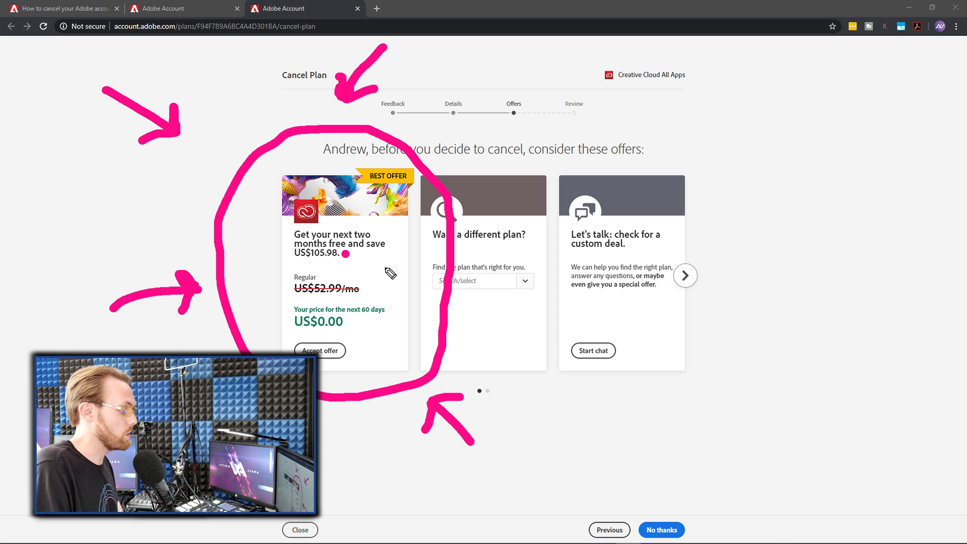
mouse_move(793, 159)
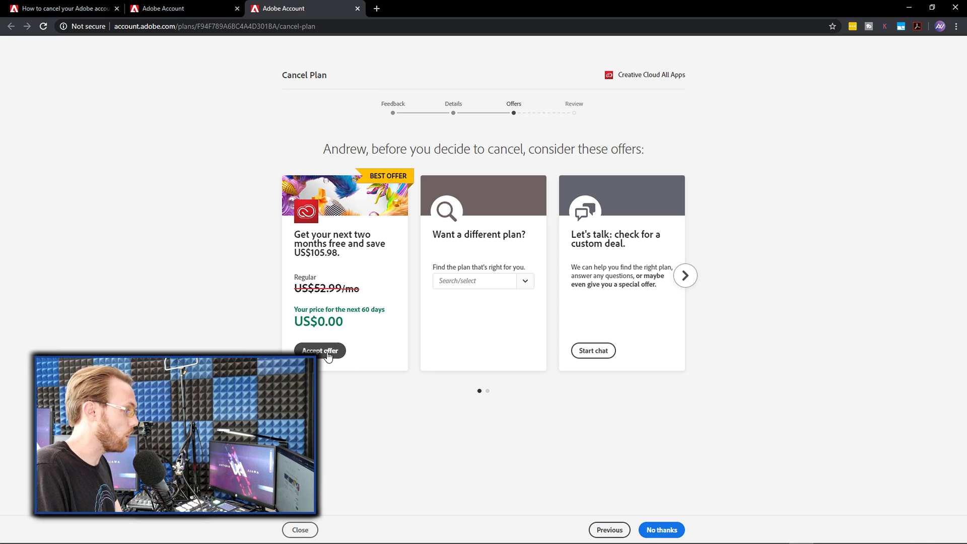
- Accept the Best Offer of two free months, keeping Creative Cloud All Apps active
click(320, 351)
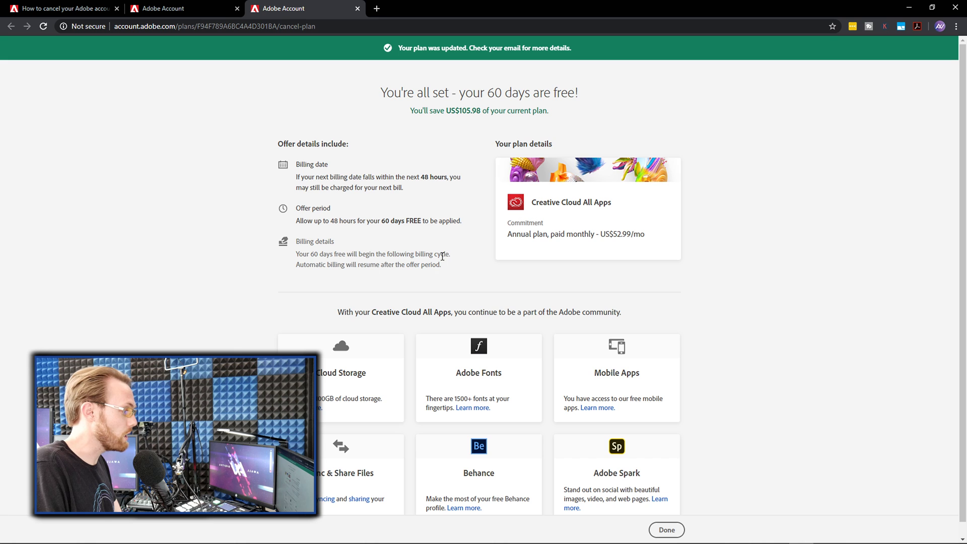
mouse_move(891, 83)
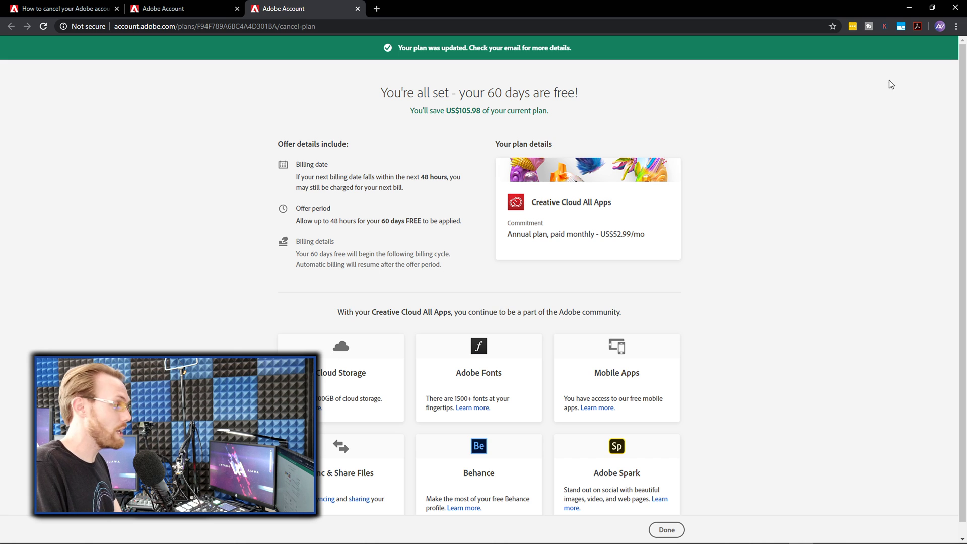
mouse_move(385, 117)
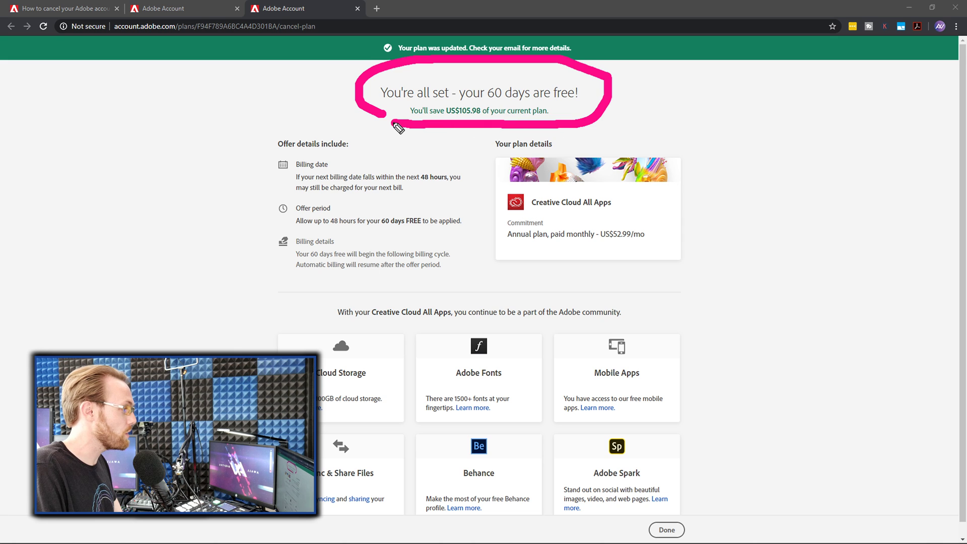
mouse_move(698, 115)
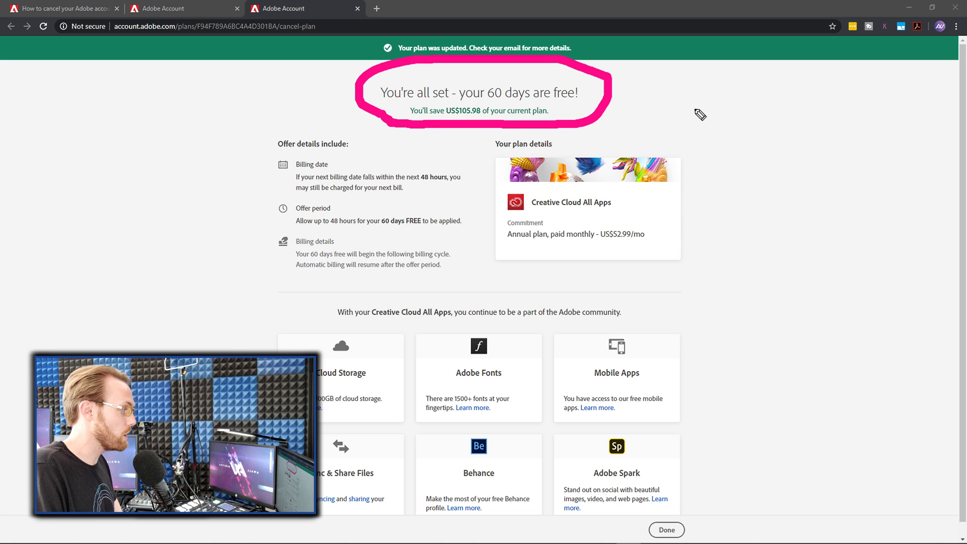
mouse_move(760, 107)
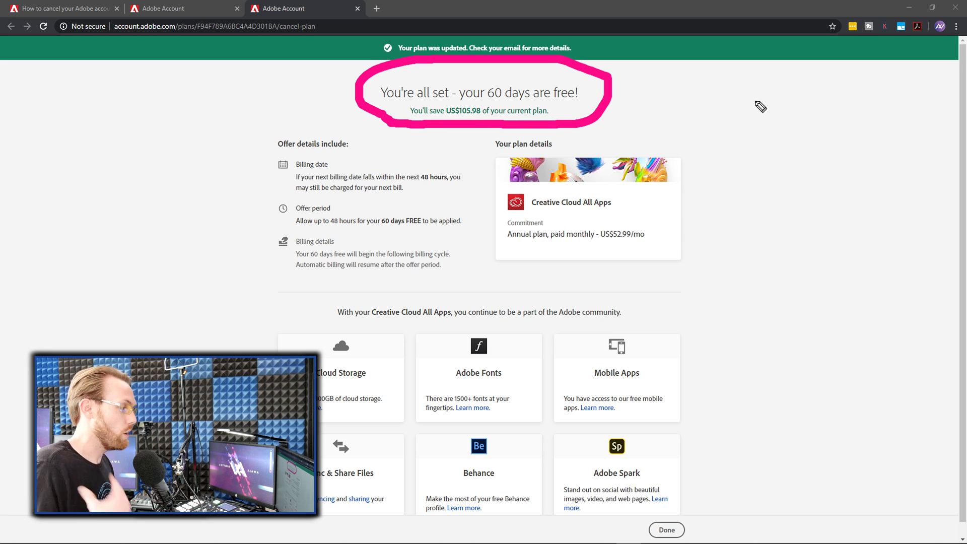